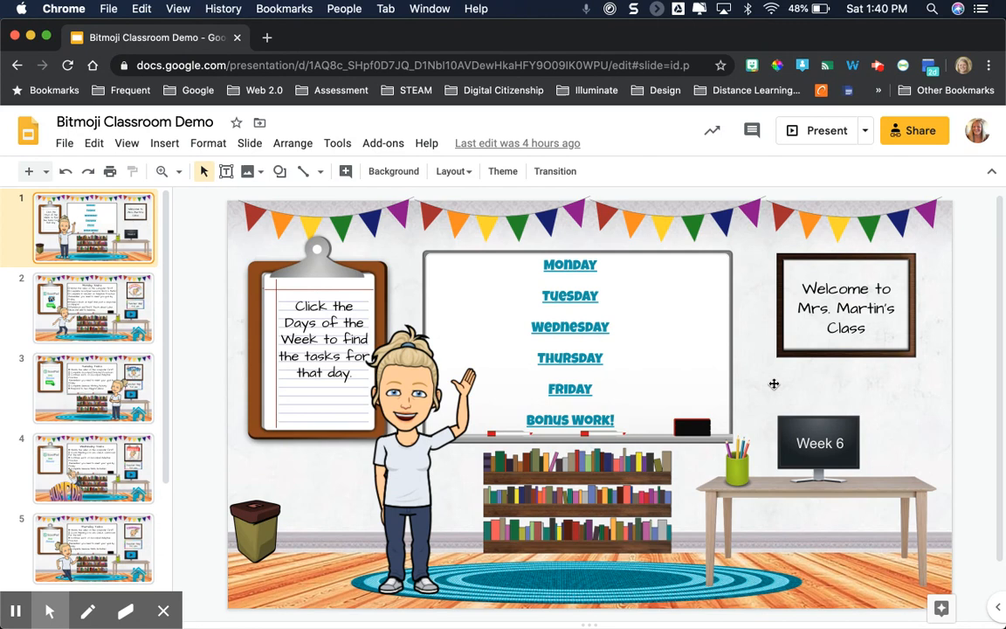
mouse_move(570, 265)
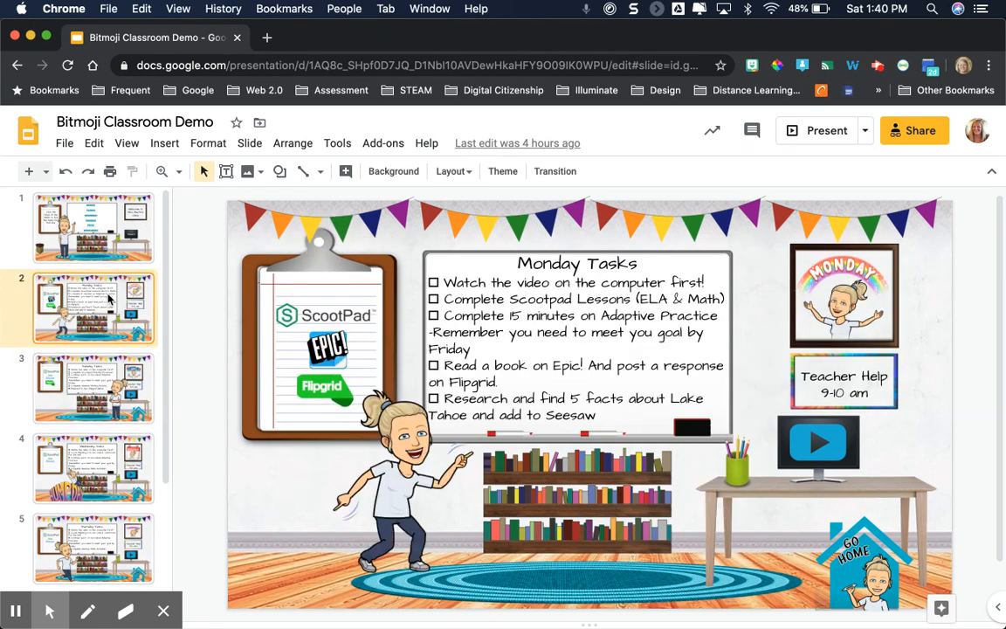
Mark the Monday and Tuesday slides as Skip slide from the filmstrip.
right_click(94, 308)
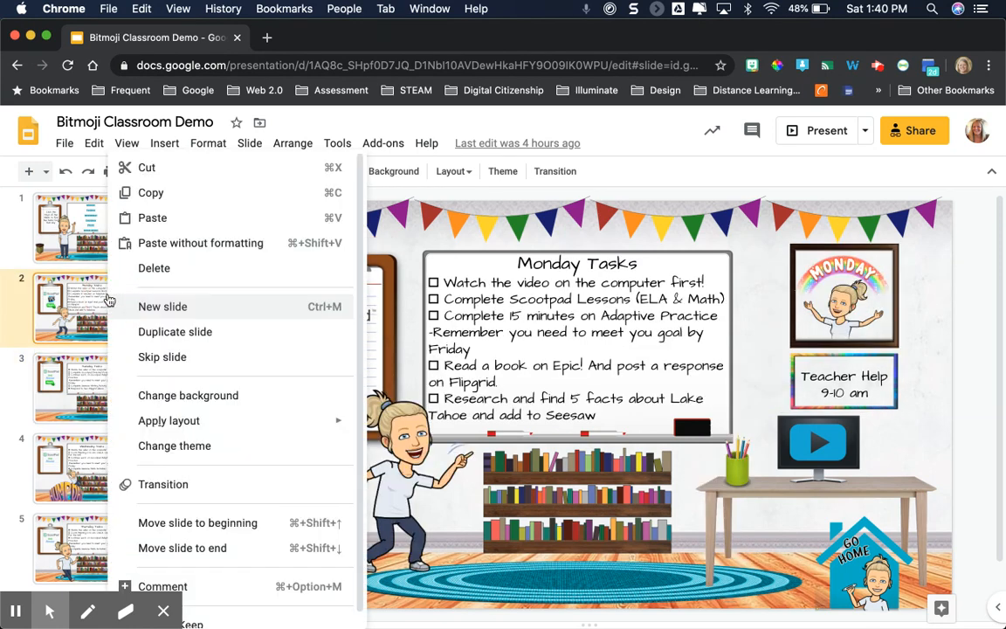
mouse_move(151, 356)
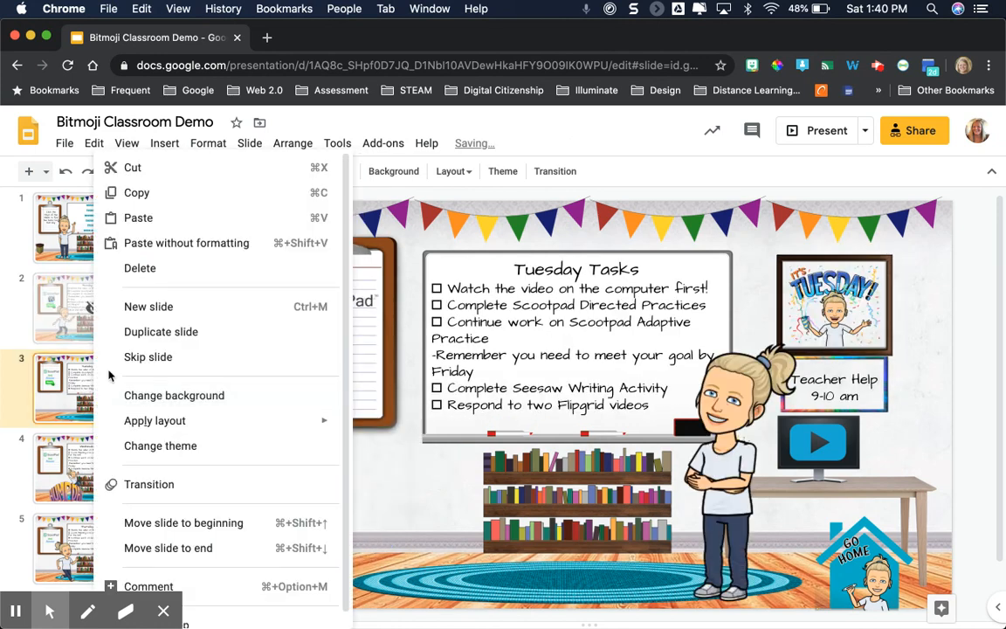
left_click(637, 188)
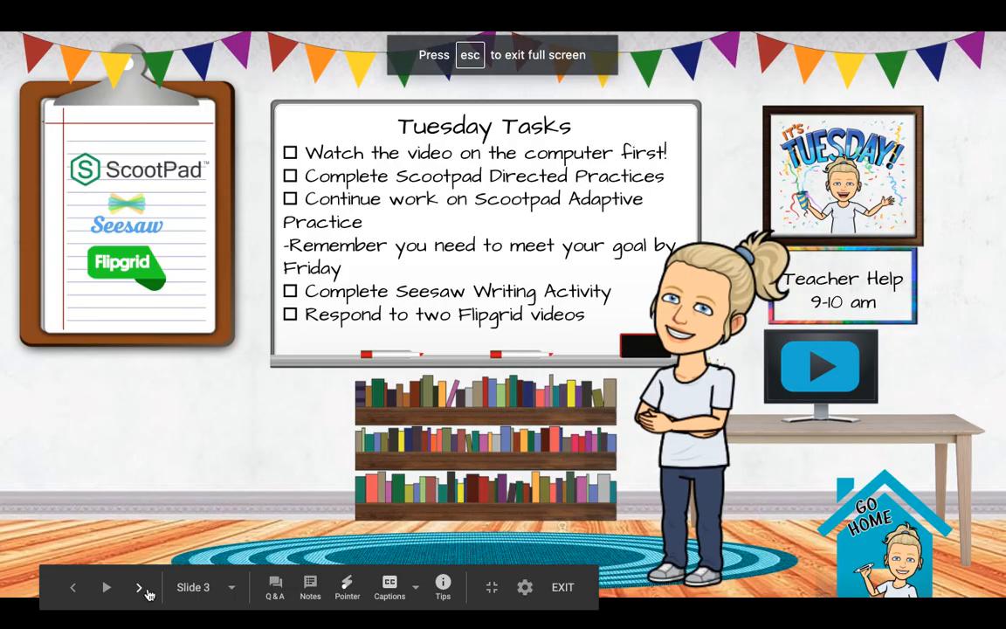
Step the slideshow from the welcome slide straight to Wednesday, passing the skipped slides.
left_click(139, 587)
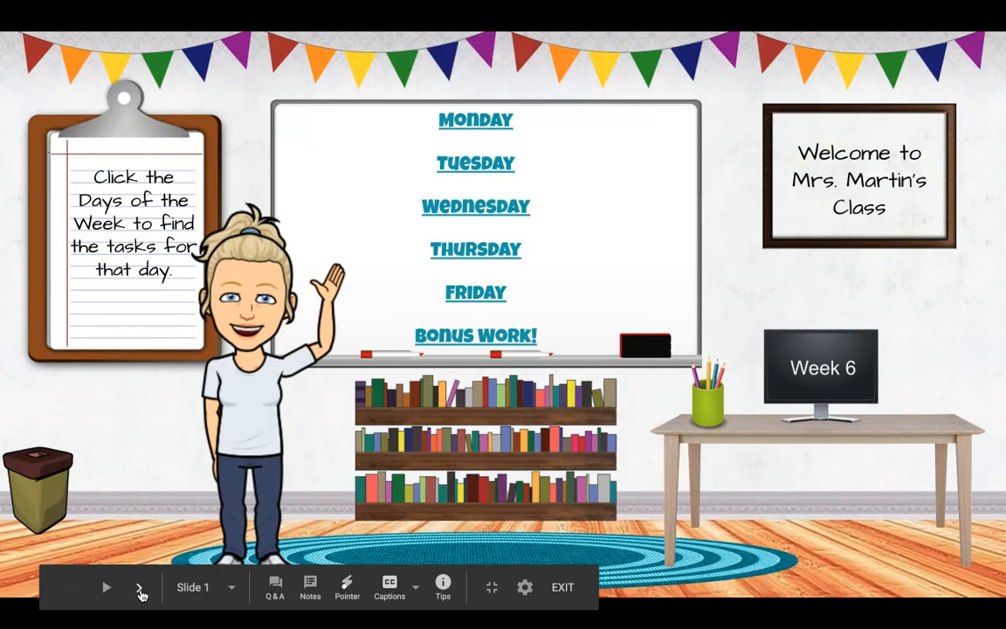
left_click(475, 206)
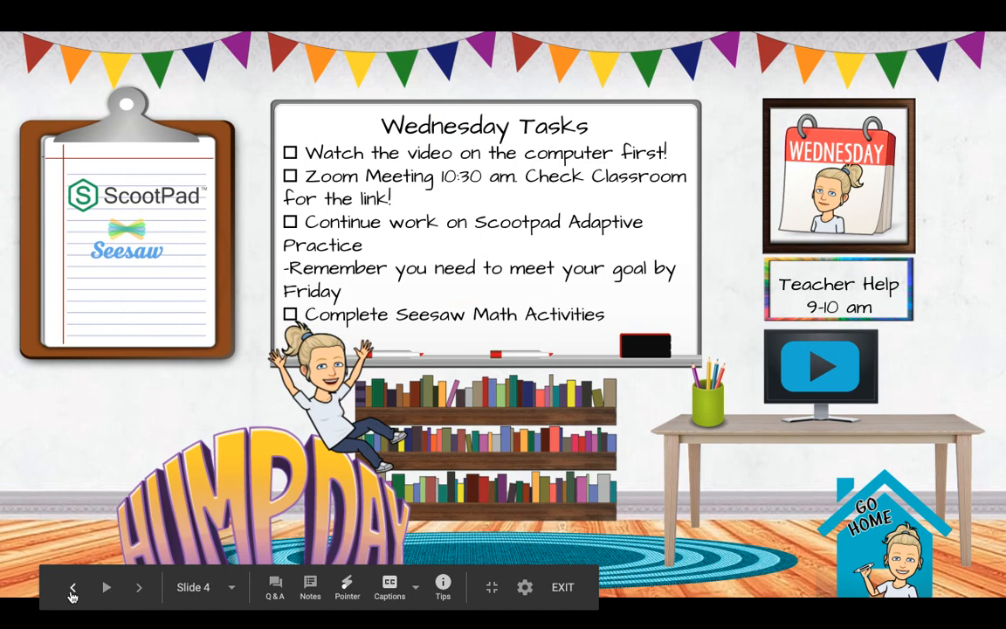
mouse_move(74, 587)
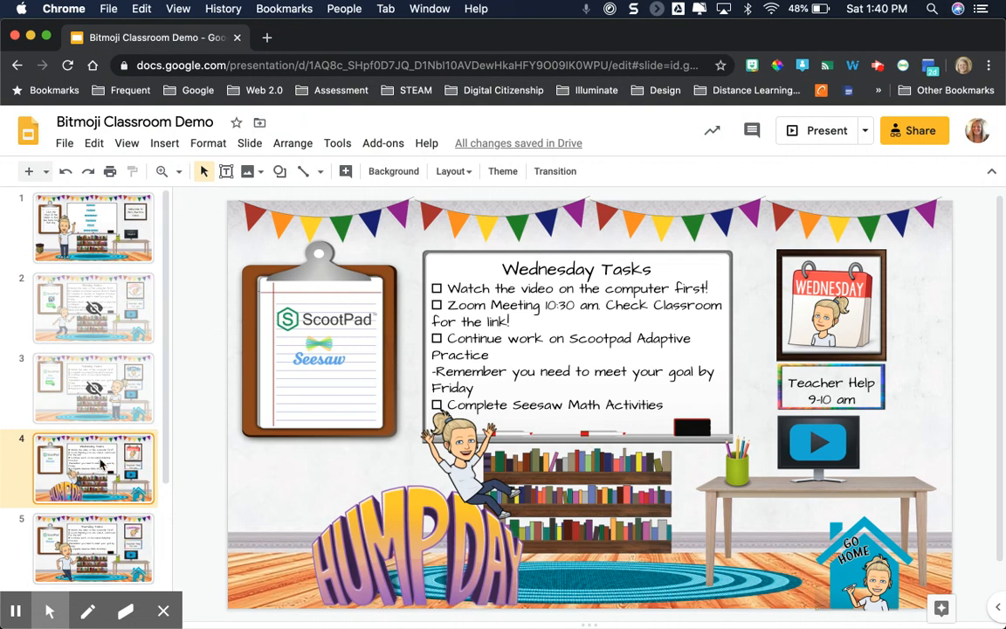
Mark the Wednesday slide as Skip slide from the filmstrip.
right_click(92, 468)
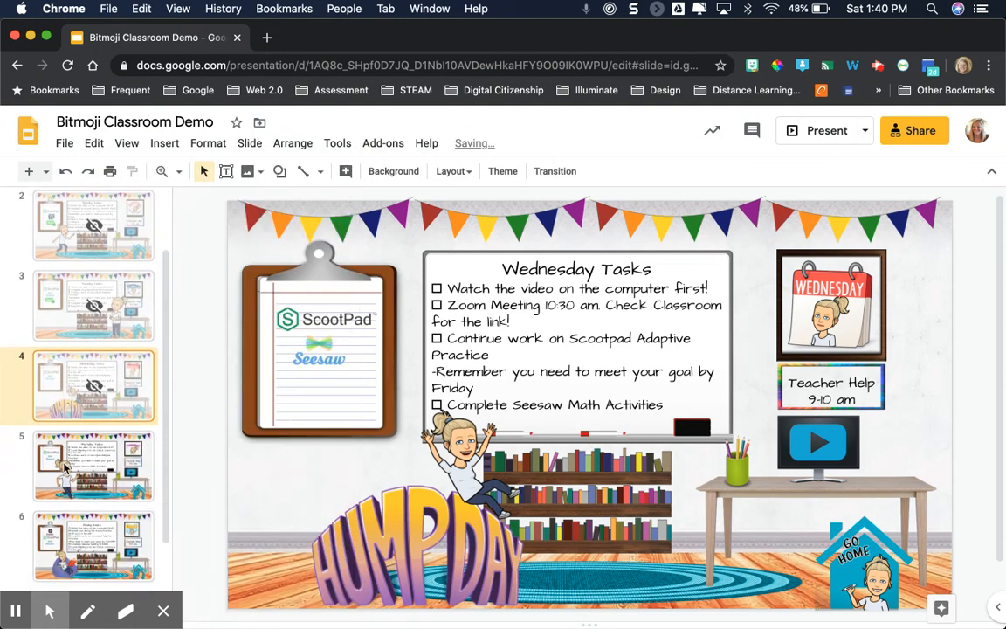
left_click(94, 465)
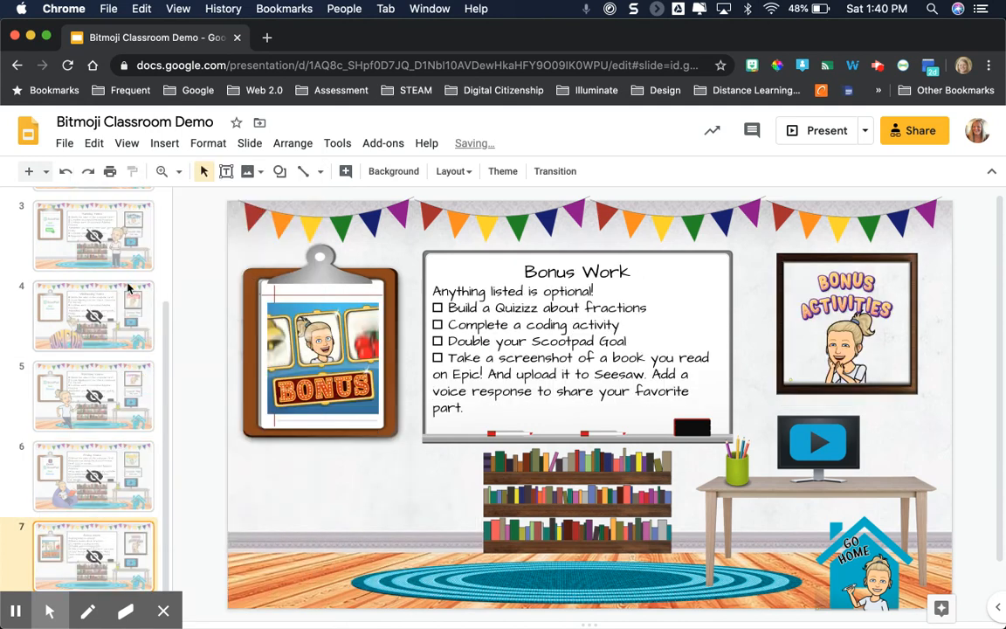
Publish the classroom deck via File > Publish to the web.
left_click(63, 143)
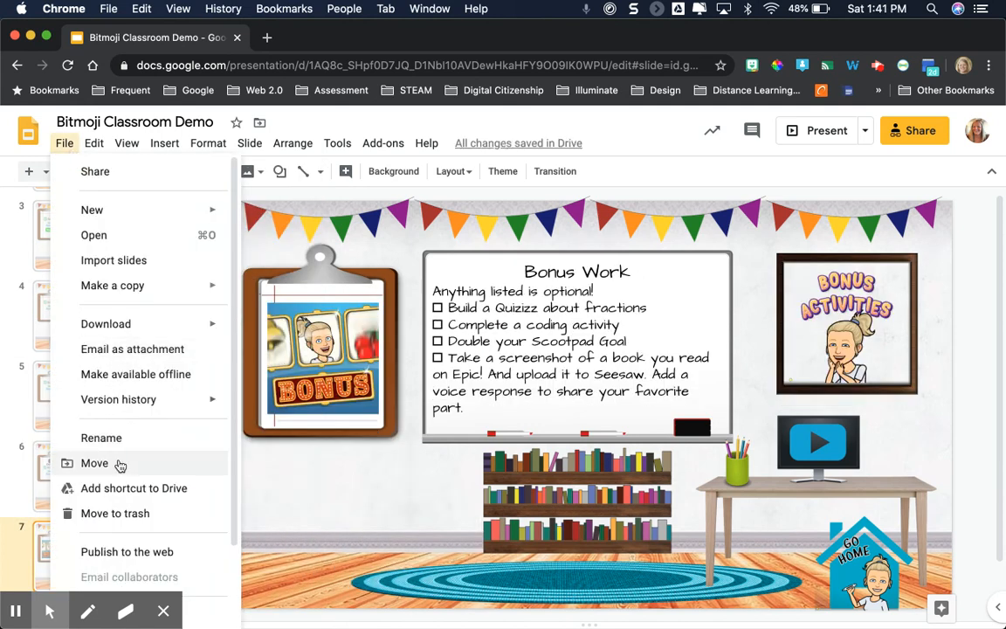
mouse_move(126, 552)
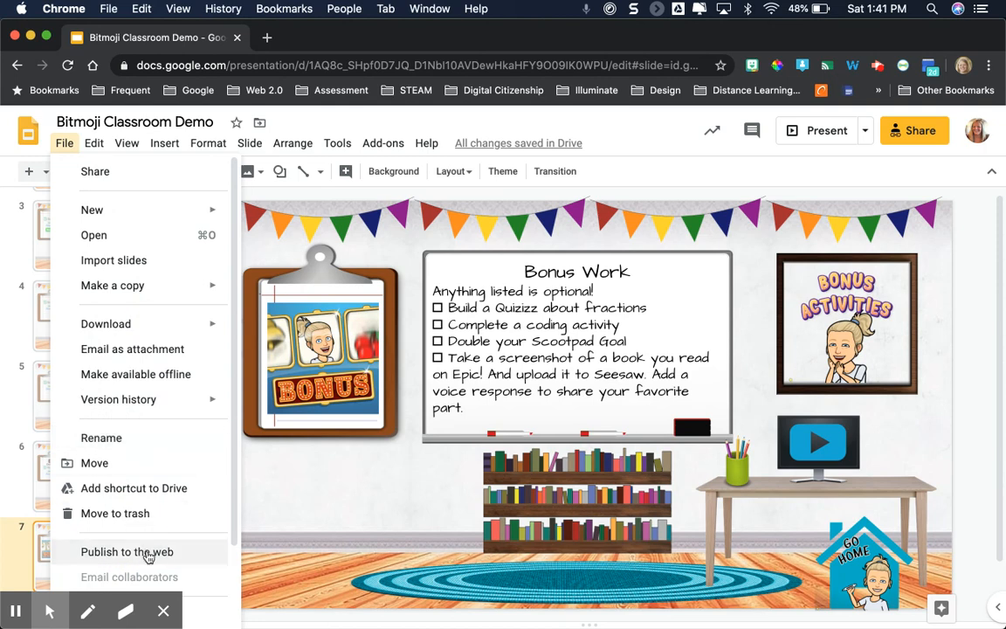
left_click(125, 552)
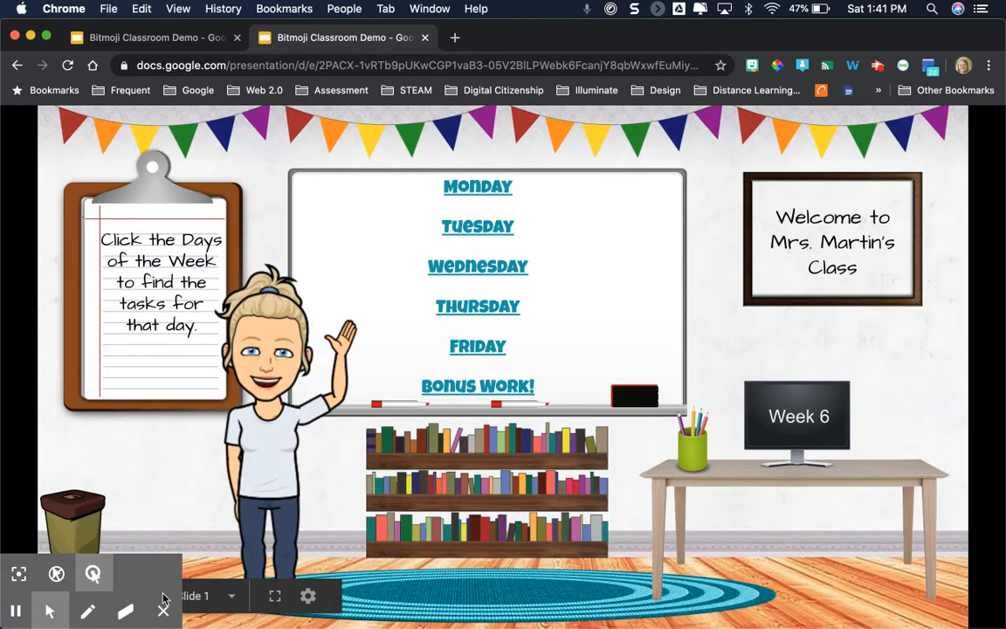
mouse_move(165, 611)
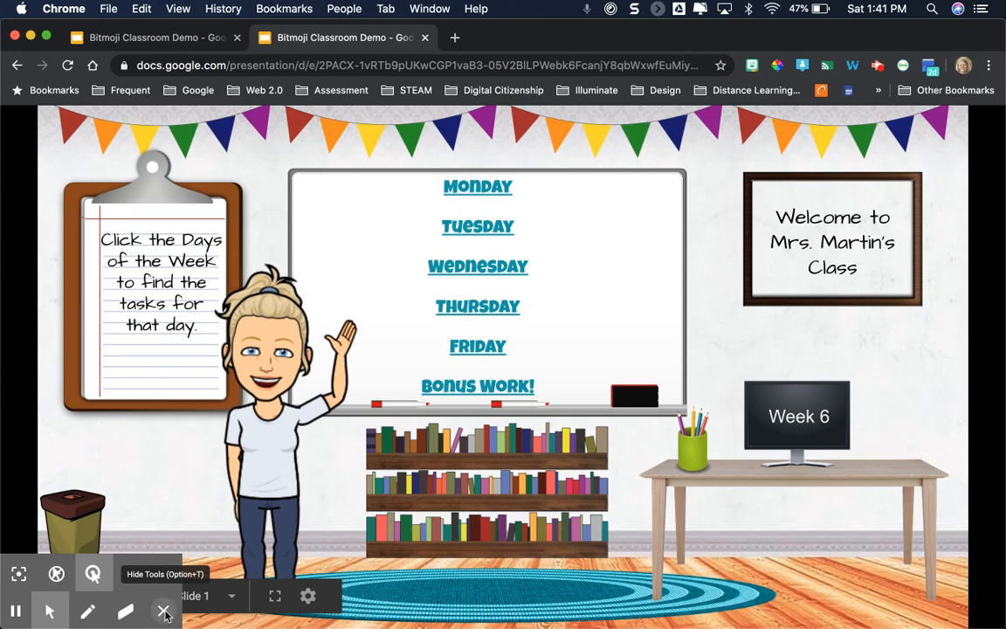
Try the published player's controls on the welcome slide, which stays put.
left_click(164, 611)
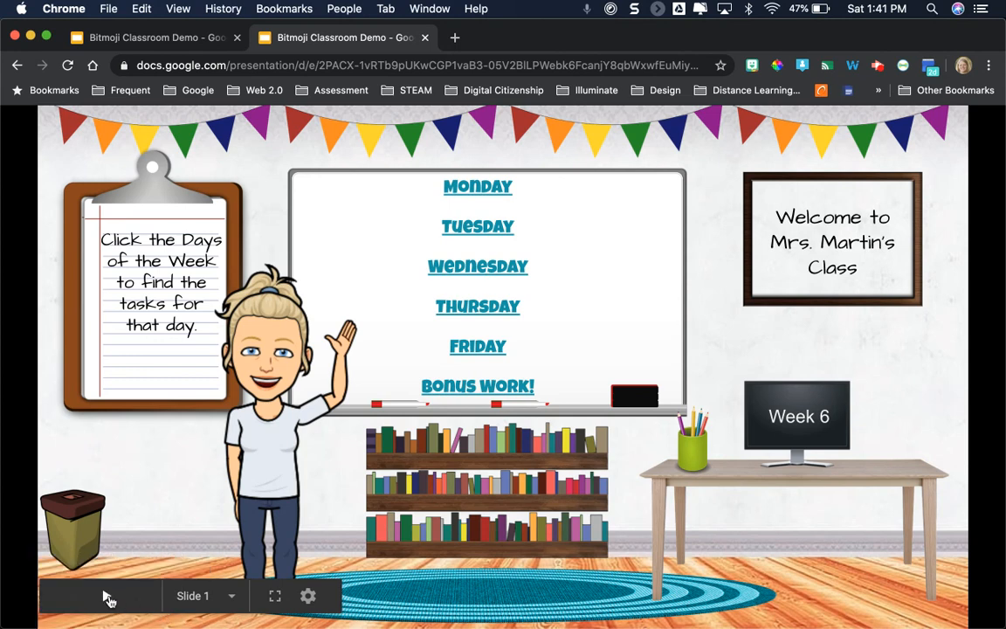
left_click(104, 596)
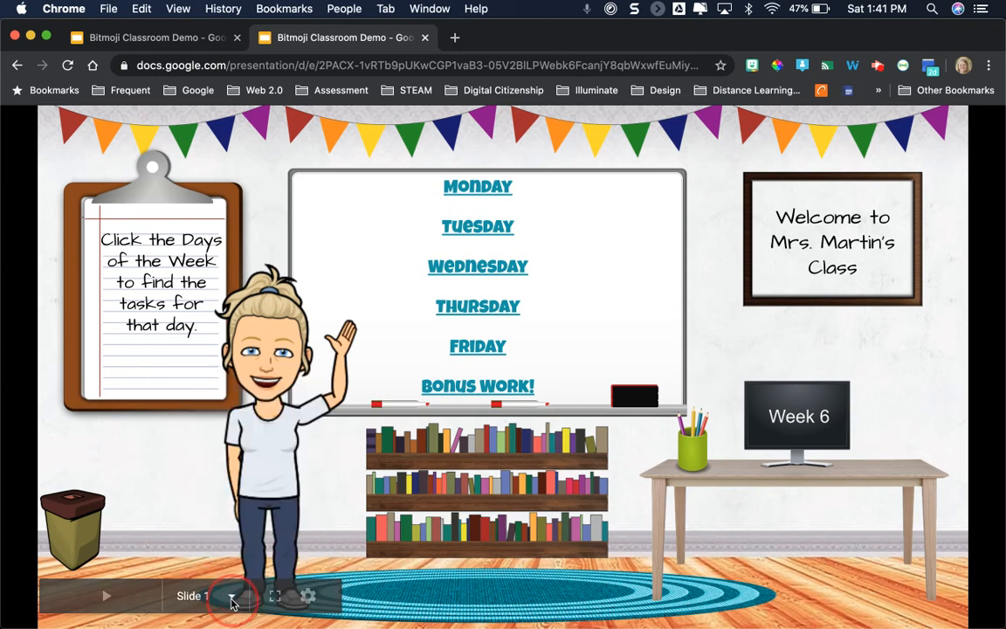
left_click(230, 596)
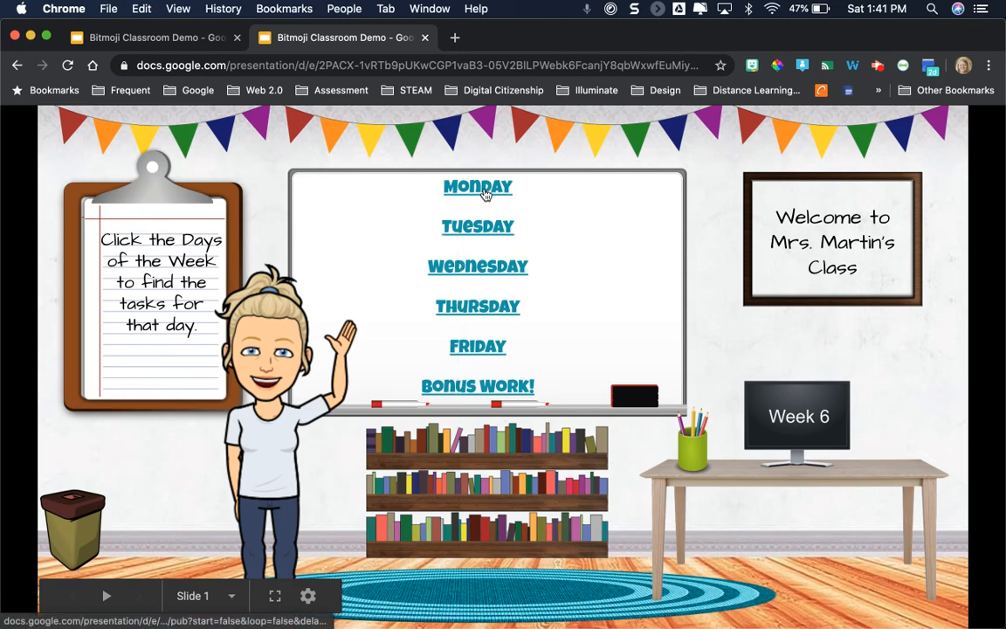
Follow the MONDAY link, then advance to the Tuesday and Wednesday Tasks slides.
left_click(479, 187)
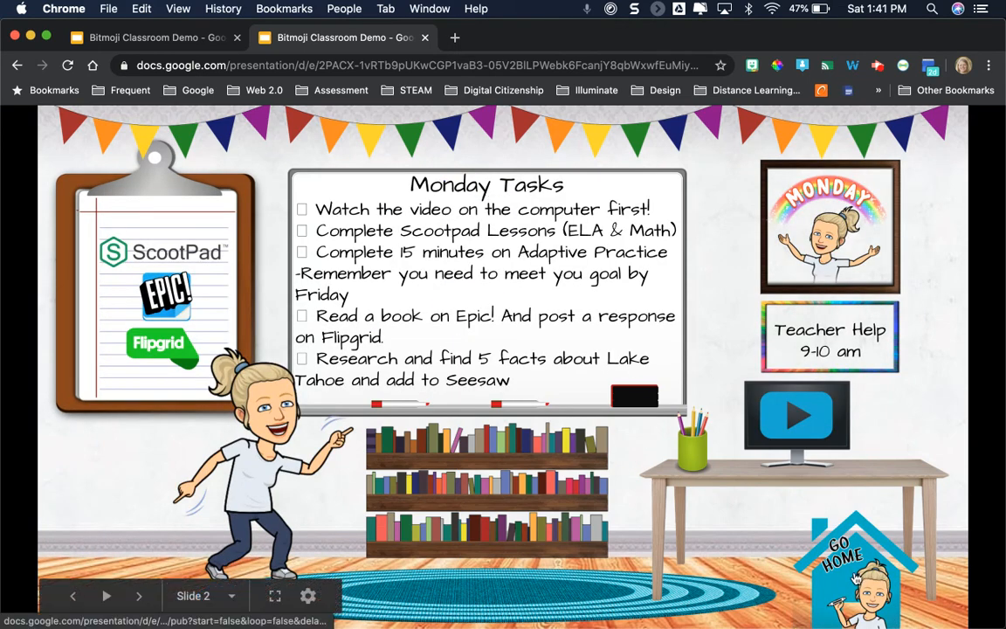
left_click(138, 596)
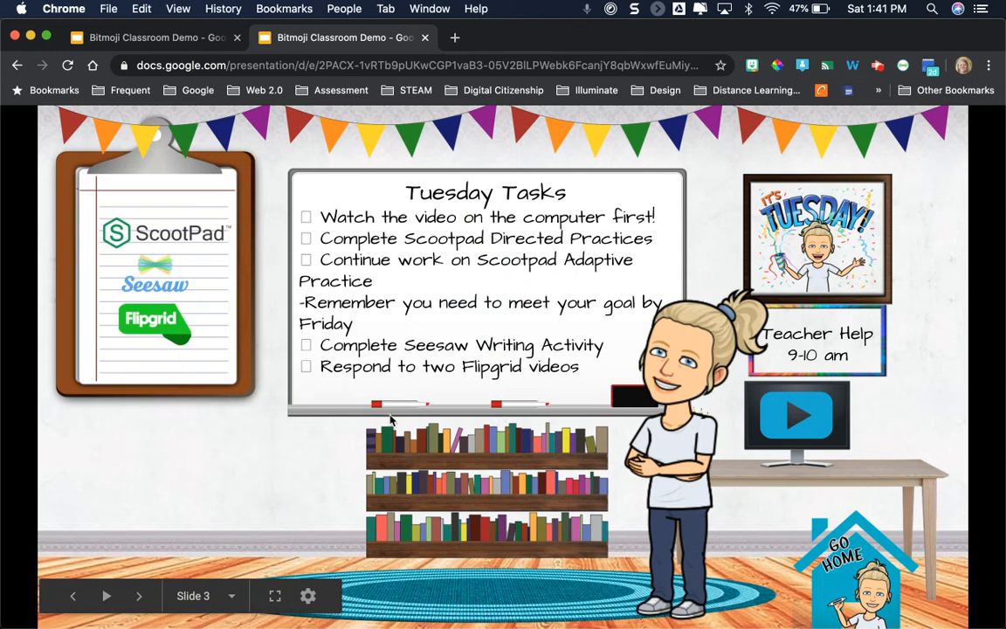
left_click(140, 596)
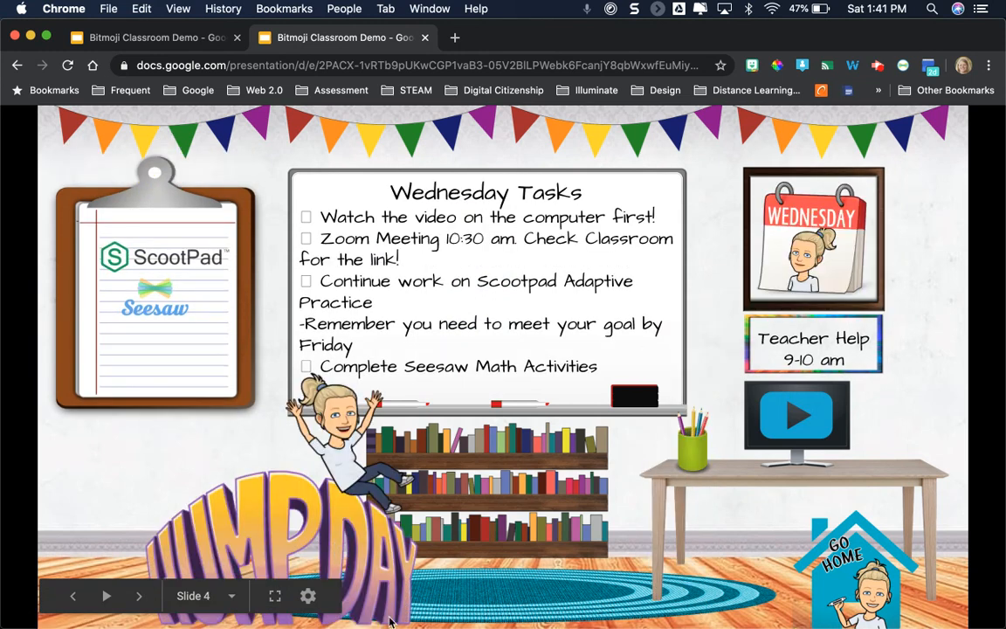